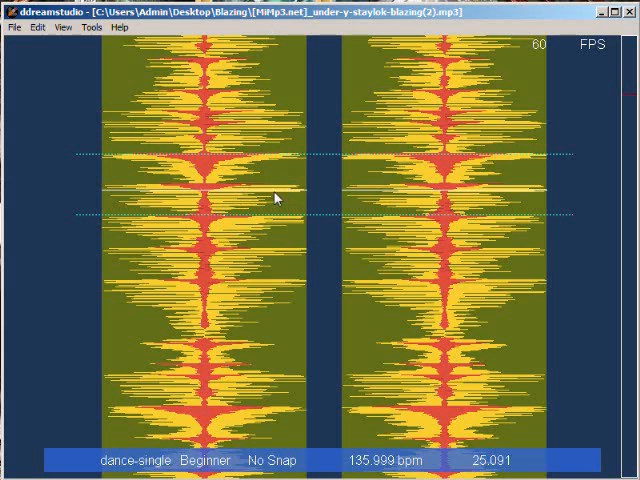
{"action": "mouse_move", "coordinate": [270, 204]}
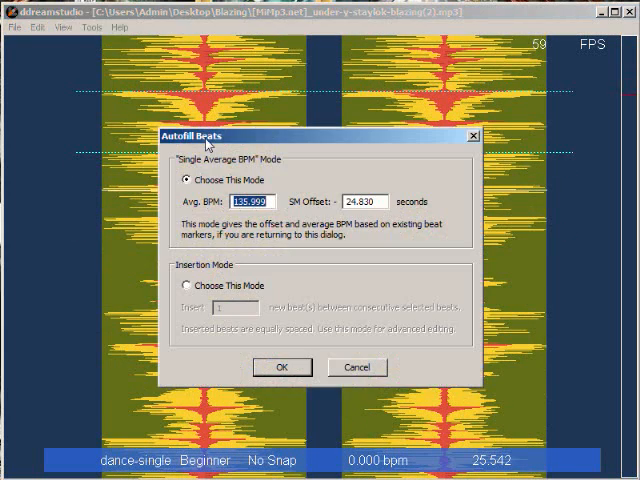
{"action": "mouse_move", "coordinate": [276, 328]}
{"action": "type", "text": "136"}
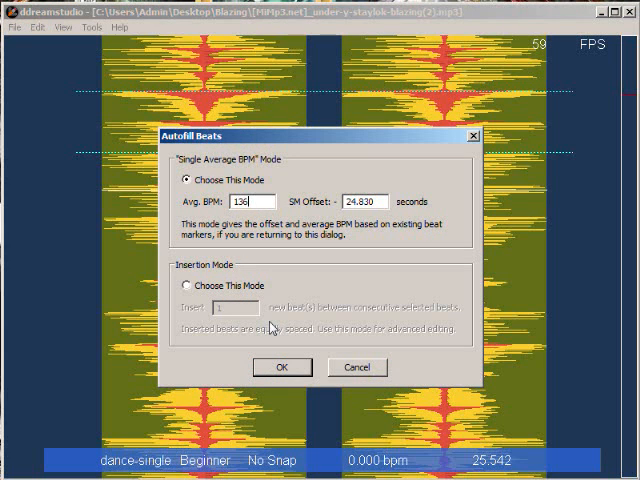
Analyse the song folder's tempo in MixMeister BPM Analyzer and dismiss its thank-you notice
{"action": "left_click", "coordinate": [282, 368]}
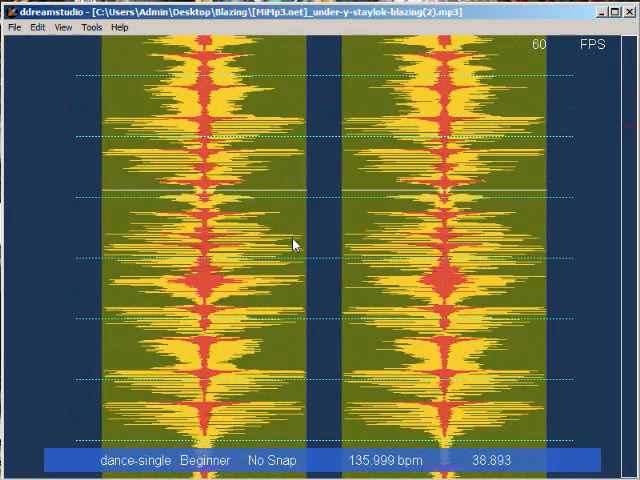
{"action": "mouse_move", "coordinate": [268, 164]}
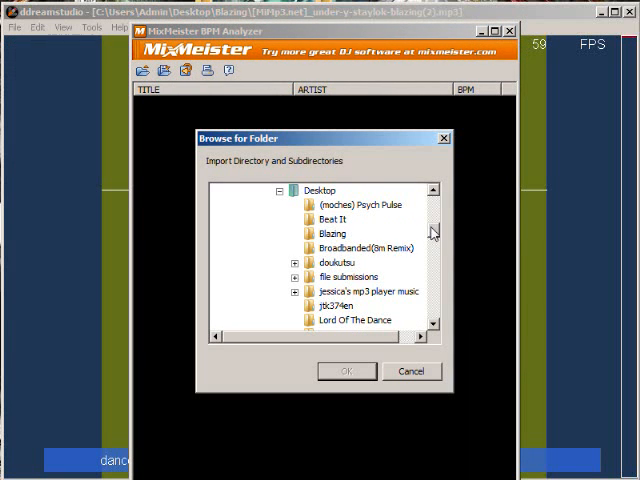
{"action": "left_click", "coordinate": [346, 372]}
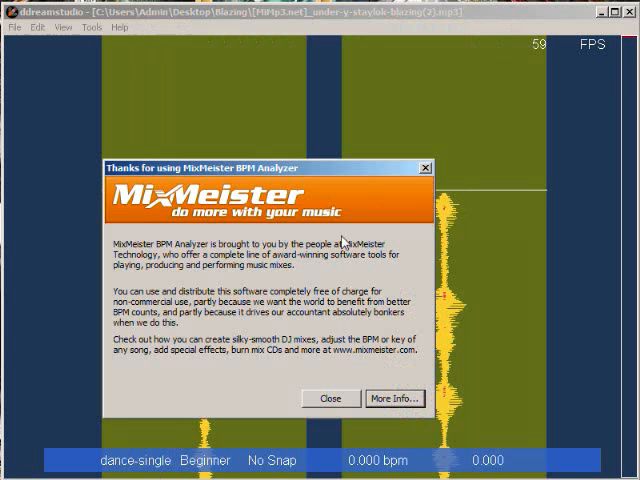
{"action": "left_click", "coordinate": [330, 400]}
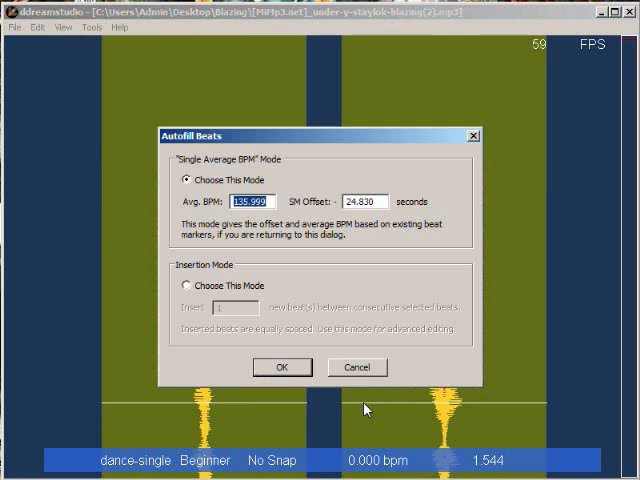
Apply beat autofill with a single average tempo of 130 BPM
{"action": "type", "text": "130."}
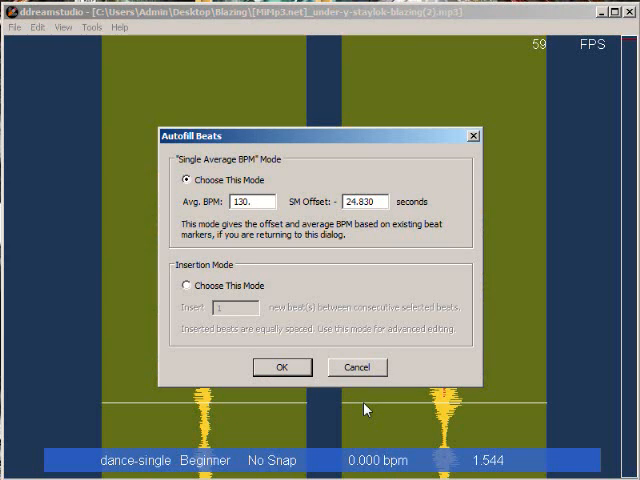
{"action": "left_click", "coordinate": [282, 368]}
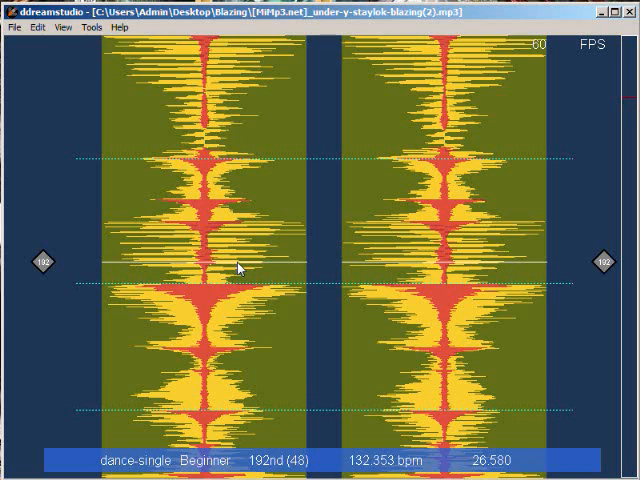
{"action": "mouse_move", "coordinate": [238, 132]}
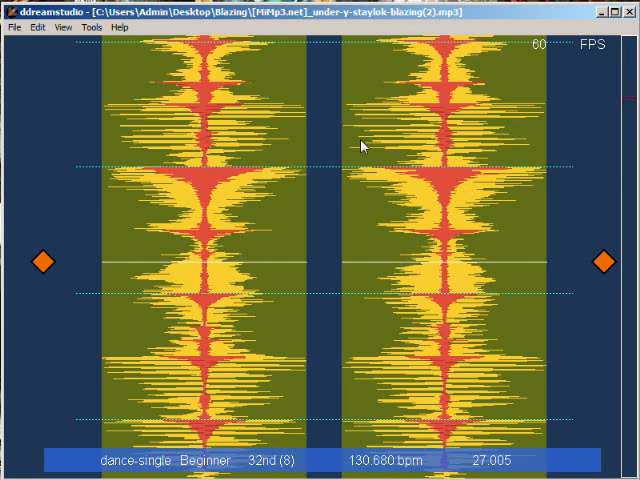
Show the Level Manager's dance-single difficulty slots, declining to save changes
{"action": "left_click", "coordinate": [12, 28]}
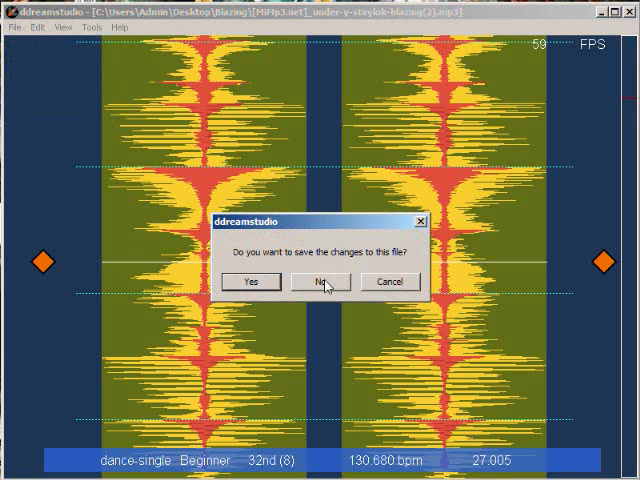
{"action": "left_click", "coordinate": [320, 280]}
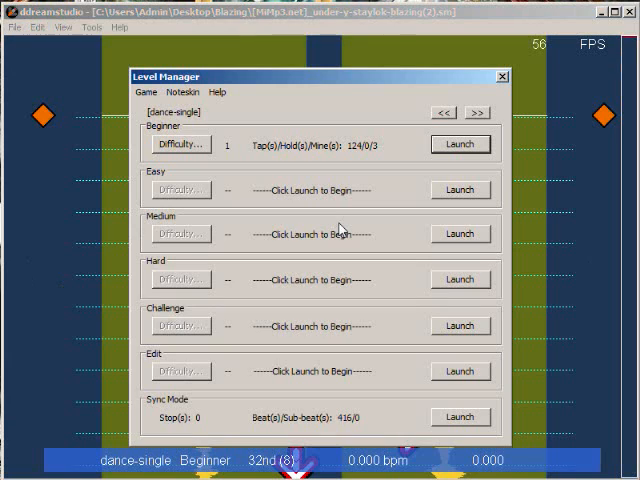
{"action": "left_click", "coordinate": [460, 144]}
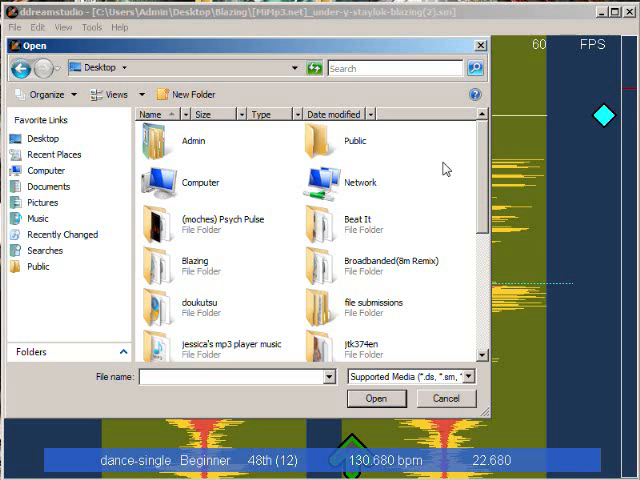
Browse to the song pack folder on the external passport drive
{"action": "scroll", "scroll_direction": "down", "scroll_amount": 3}
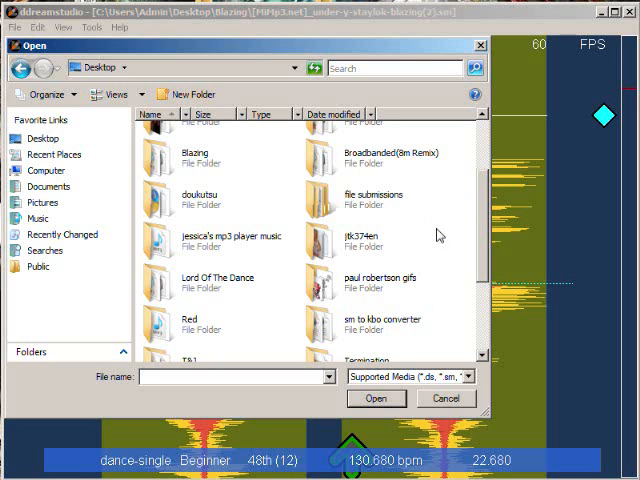
{"action": "scroll", "scroll_direction": "down", "scroll_amount": 3}
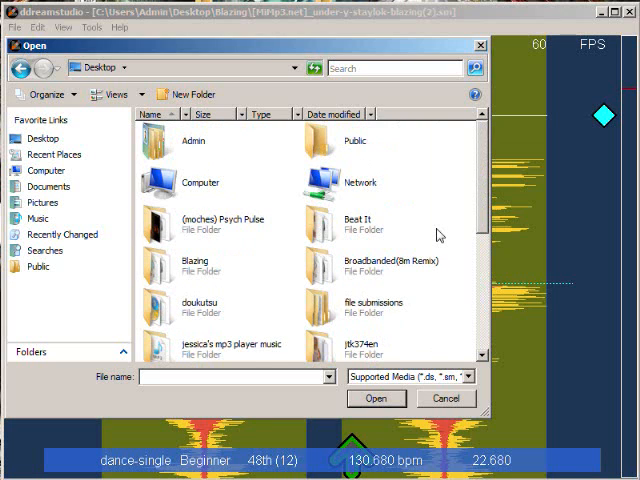
{"action": "left_click", "coordinate": [44, 170]}
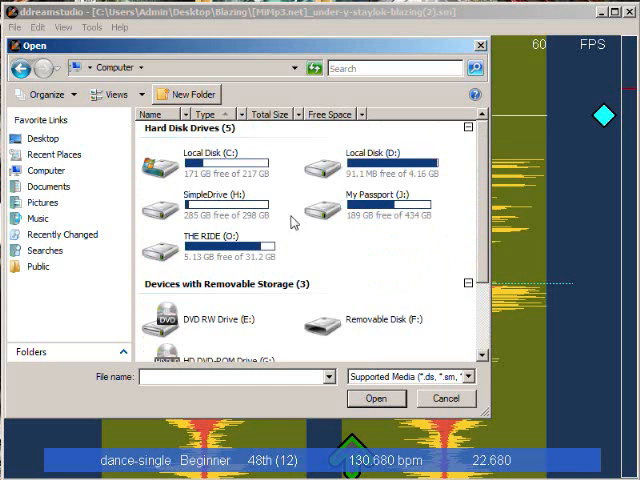
{"action": "left_click", "coordinate": [390, 200]}
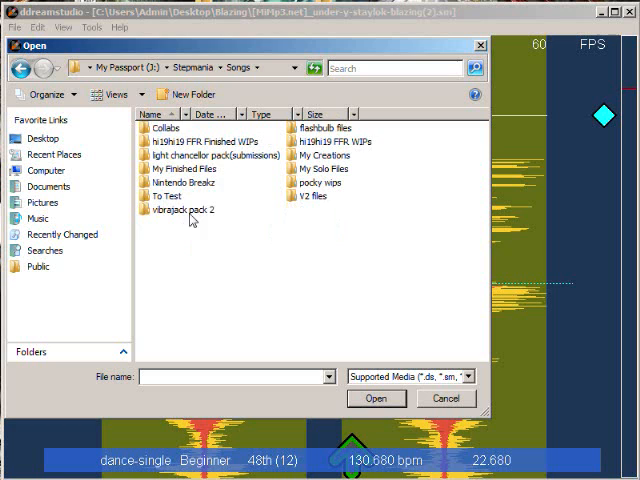
{"action": "double_click", "coordinate": [182, 168]}
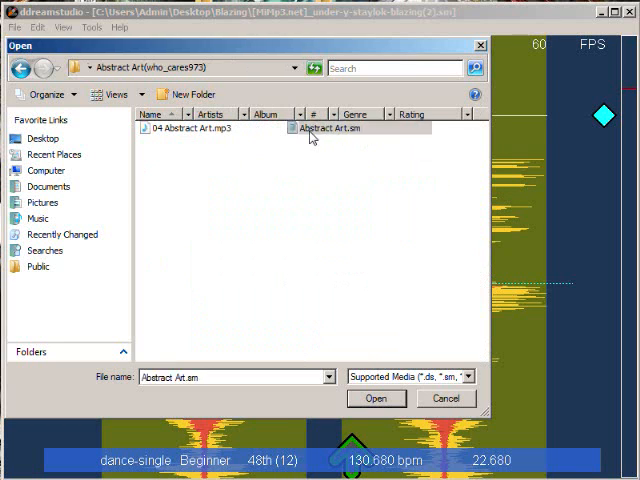
Load Abstract Art.sm and launch its Challenge dance-single chart for editing
{"action": "left_click", "coordinate": [376, 398]}
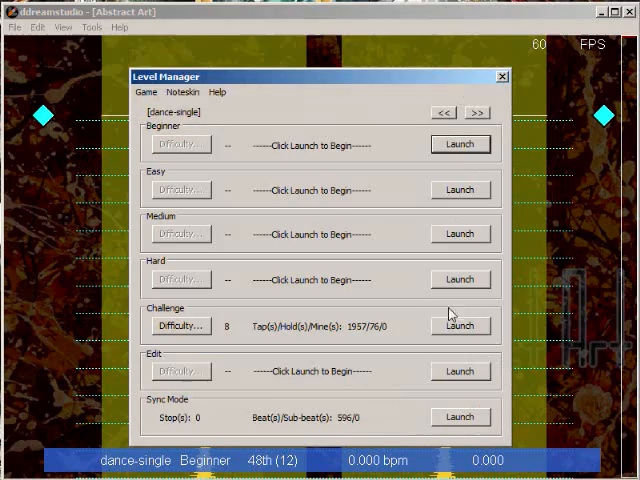
{"action": "left_click", "coordinate": [460, 324]}
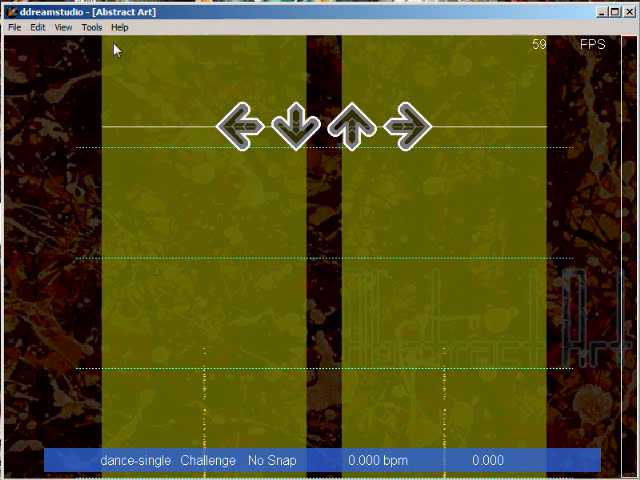
Start Save As for Abstract Art and list the StepMania and DWI file formats
{"action": "left_click", "coordinate": [14, 28]}
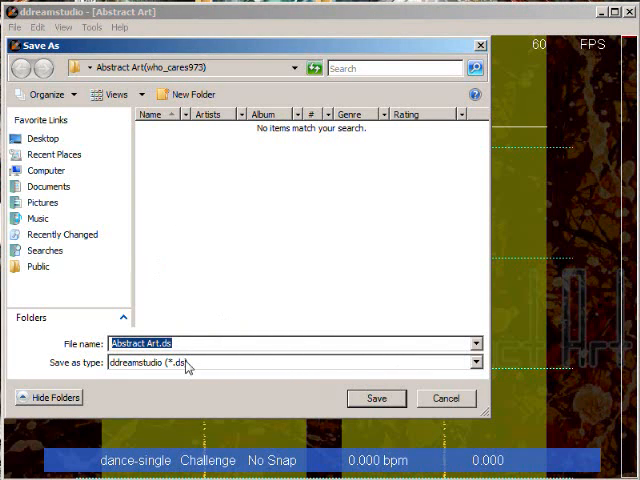
{"action": "left_click", "coordinate": [476, 362]}
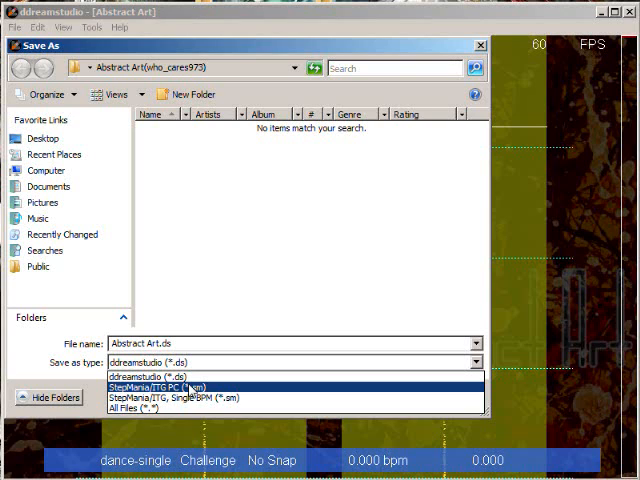
{"action": "mouse_move", "coordinate": [176, 396]}
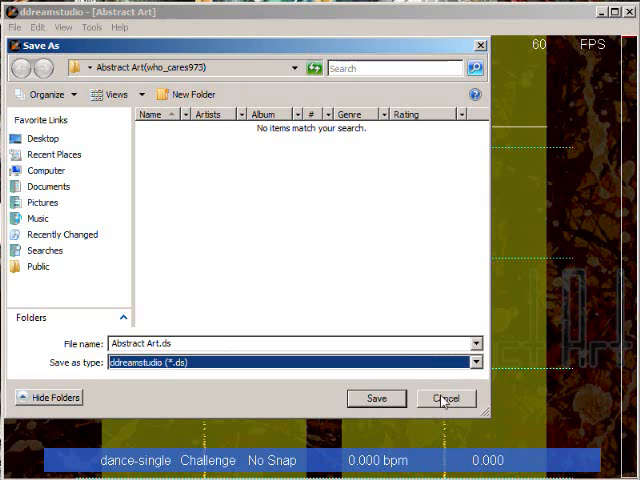
Cancel the Save As dialog and return to the editor
{"action": "left_click", "coordinate": [446, 398]}
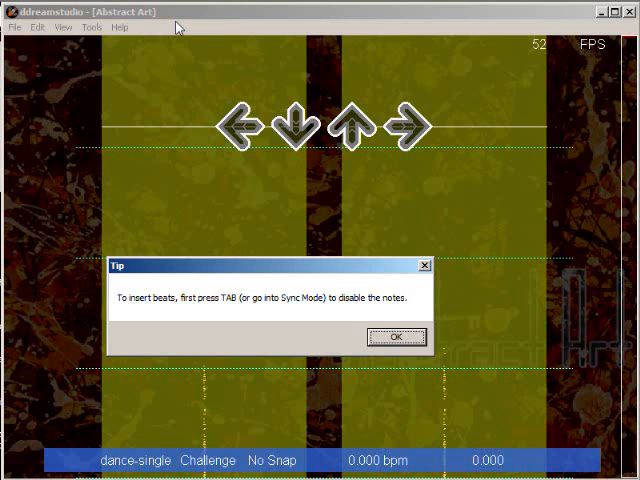
{"action": "mouse_move", "coordinate": [224, 74]}
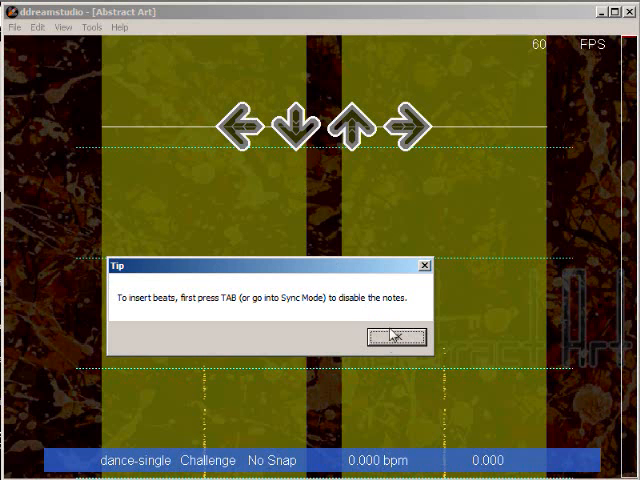
Dismiss the sync-mode tip and look over the song pack's download page in the browser
{"action": "left_click", "coordinate": [396, 336]}
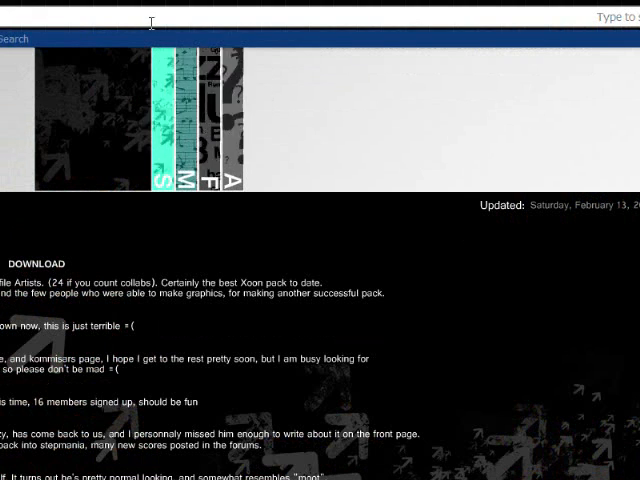
{"action": "type", "text": "bbbbbbbbbbb"}
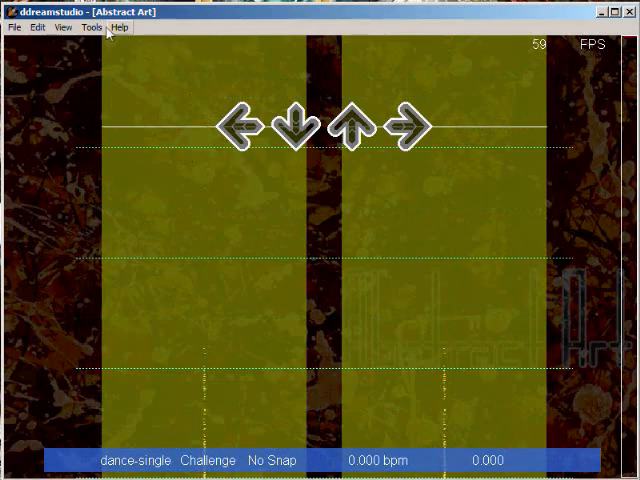
Bring up the Level Manager from the View menu
{"action": "left_click", "coordinate": [92, 28]}
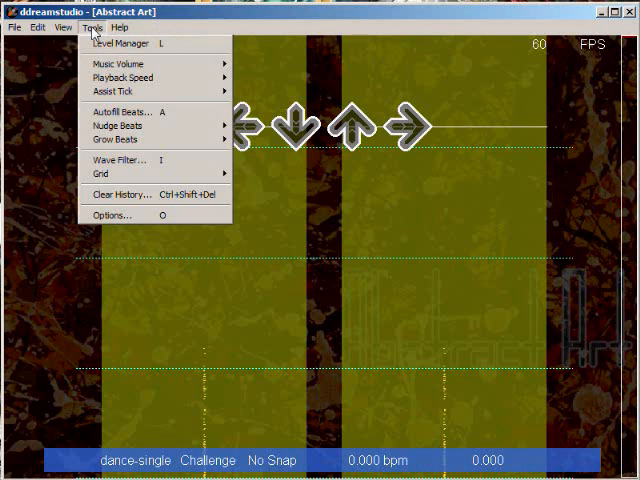
{"action": "left_click", "coordinate": [120, 44]}
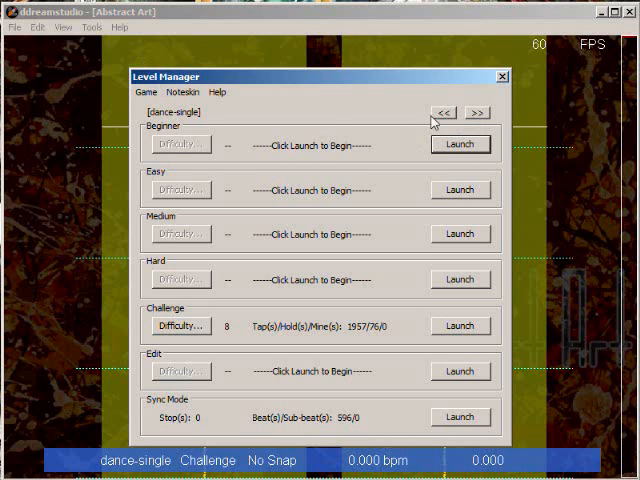
Cycle game modes through dance-double, pump-single, pump-halfdouble to pump-couple
{"action": "left_click", "coordinate": [476, 112]}
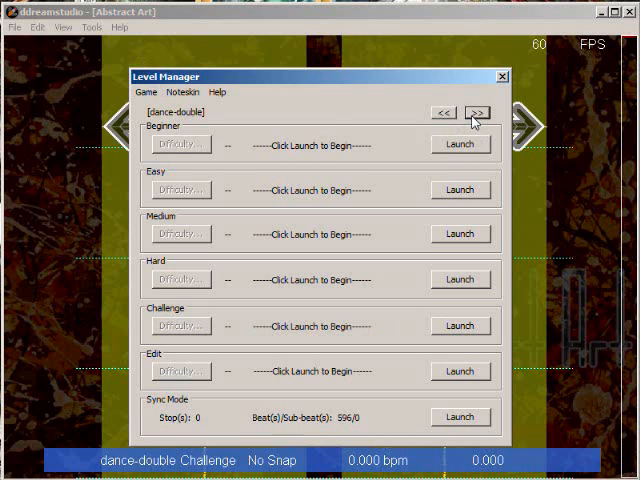
{"action": "left_click", "coordinate": [478, 112]}
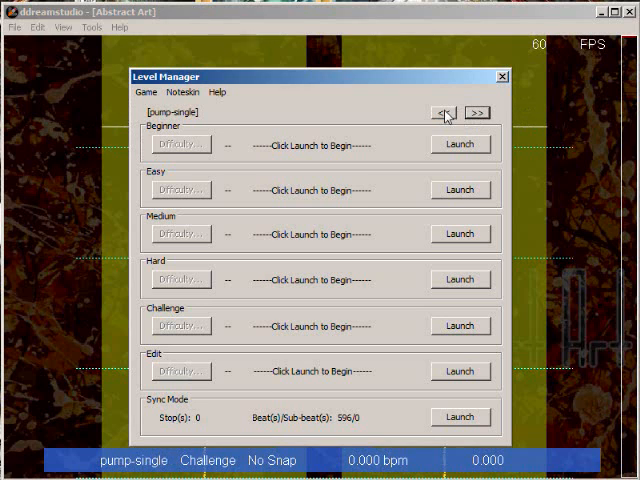
{"action": "left_click", "coordinate": [478, 112]}
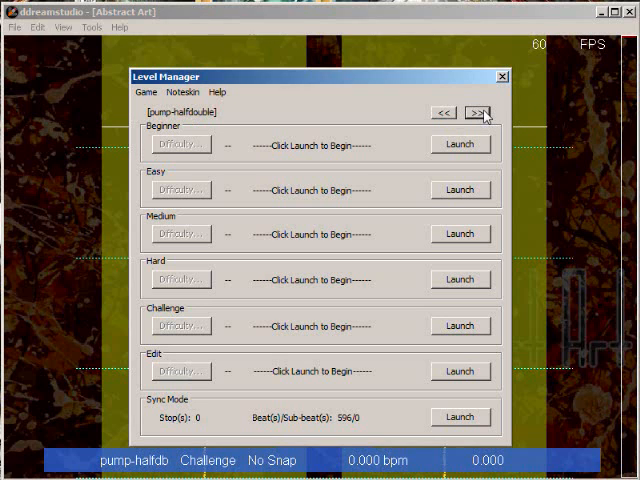
{"action": "left_click", "coordinate": [480, 112]}
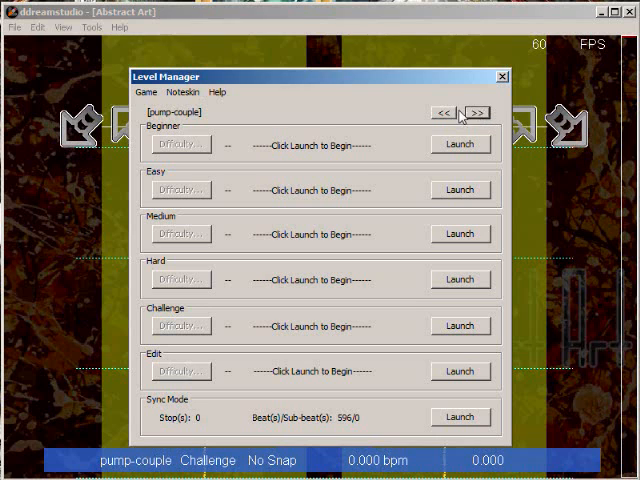